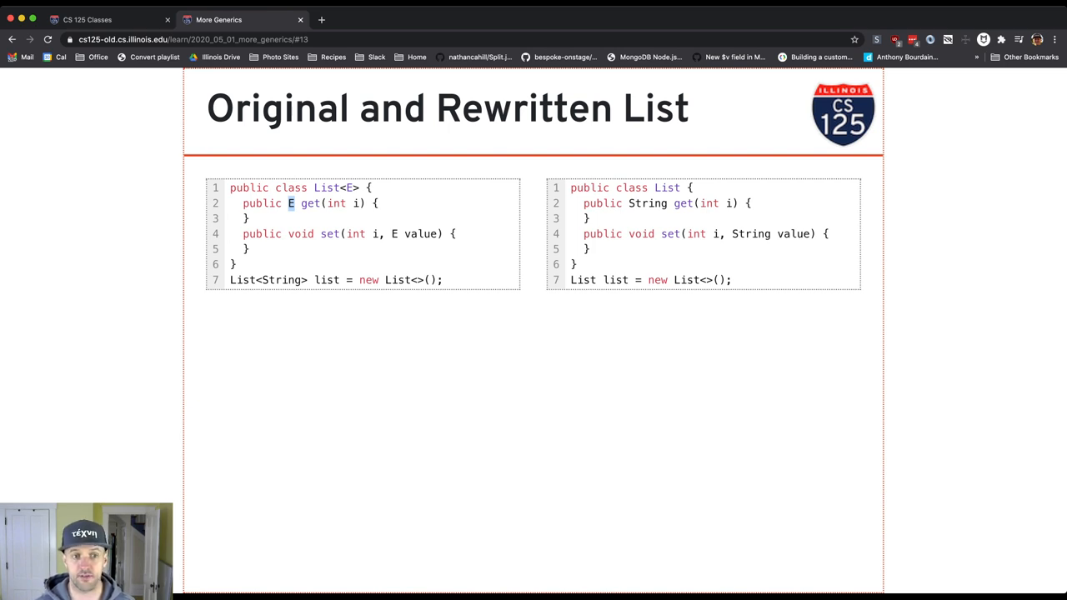
Step: Highlight E as get's return type and the set value's type, then go back a slide
{"action": "double_click", "coordinate": [282, 280]}
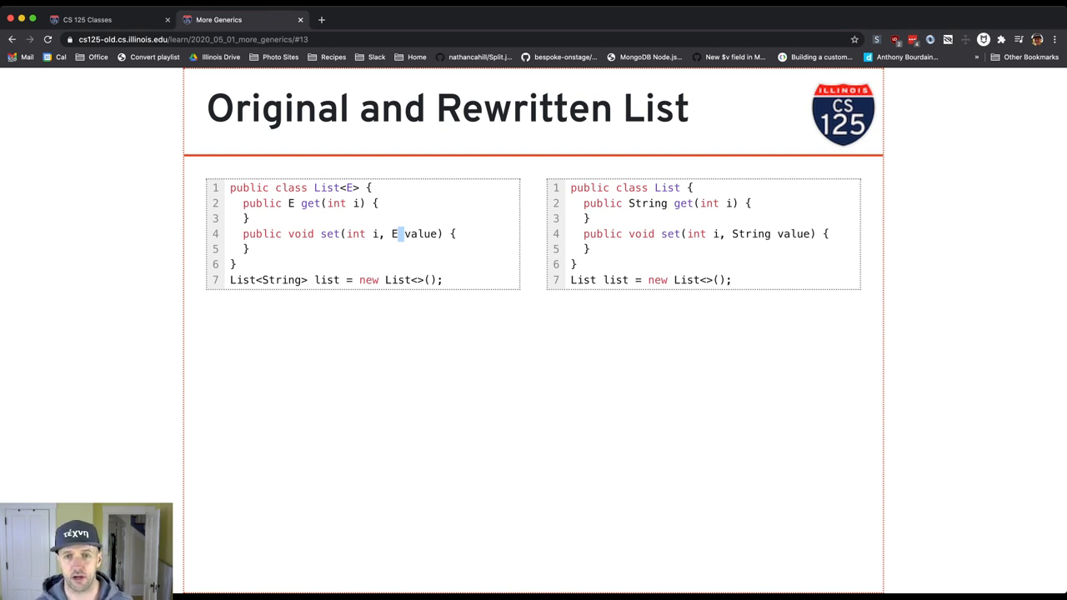
{"action": "double_click", "coordinate": [750, 233]}
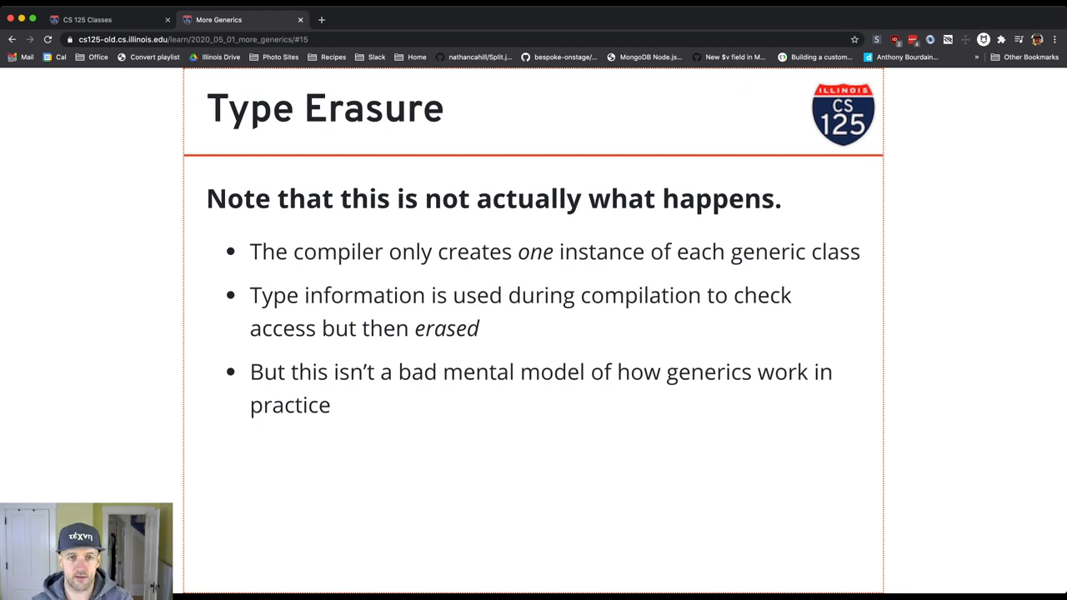
{"action": "key", "text": "Left"}
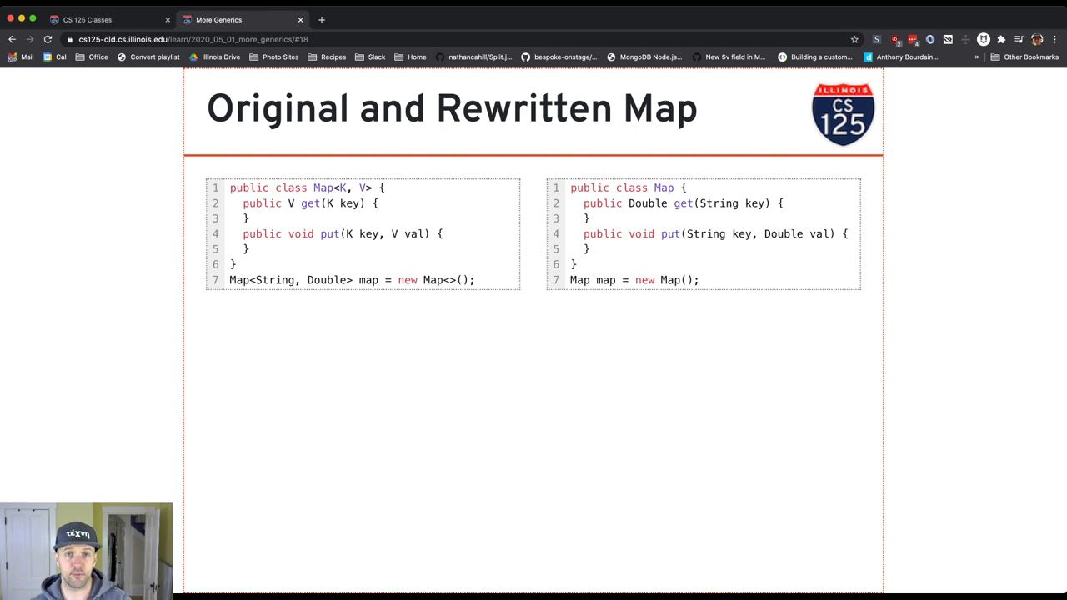
Step: Highlight String as the key parameter type in the rewritten Map's get method
{"action": "double_click", "coordinate": [717, 203]}
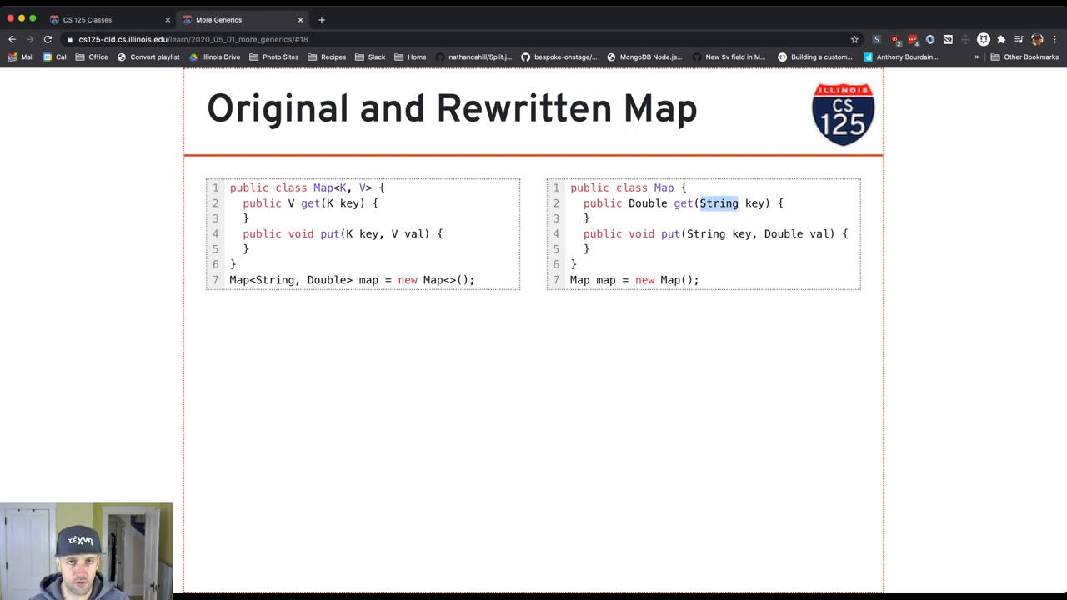